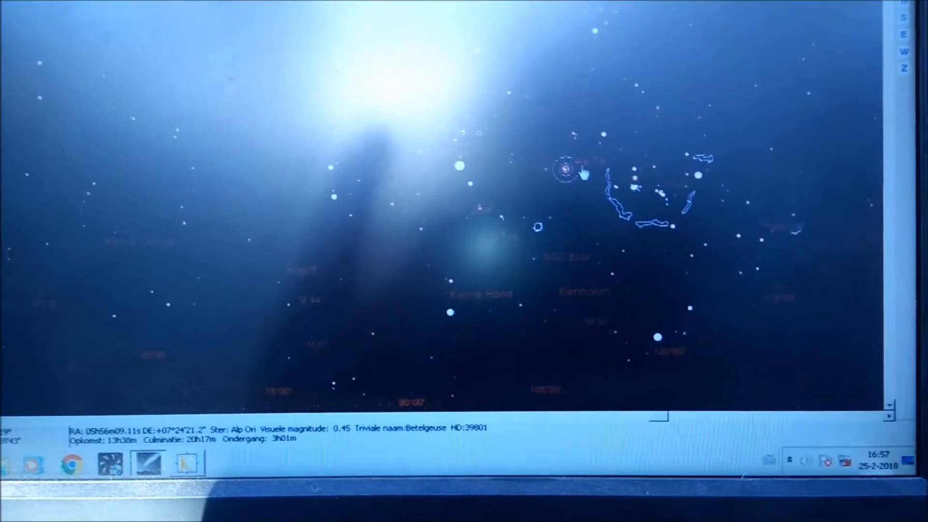
Step: Show the details window for Betelgeuse (Alpha Orionis) with magnitude, spectral class and distance
left_click(563, 168)
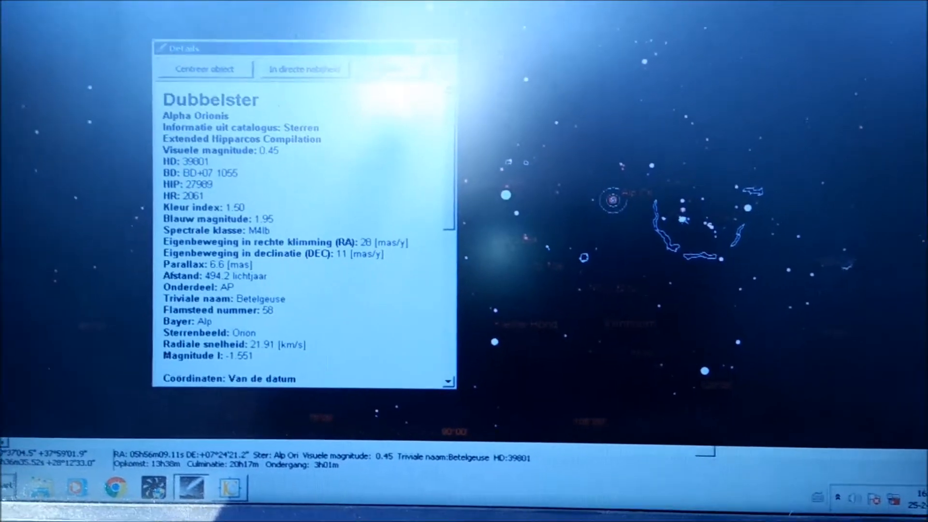